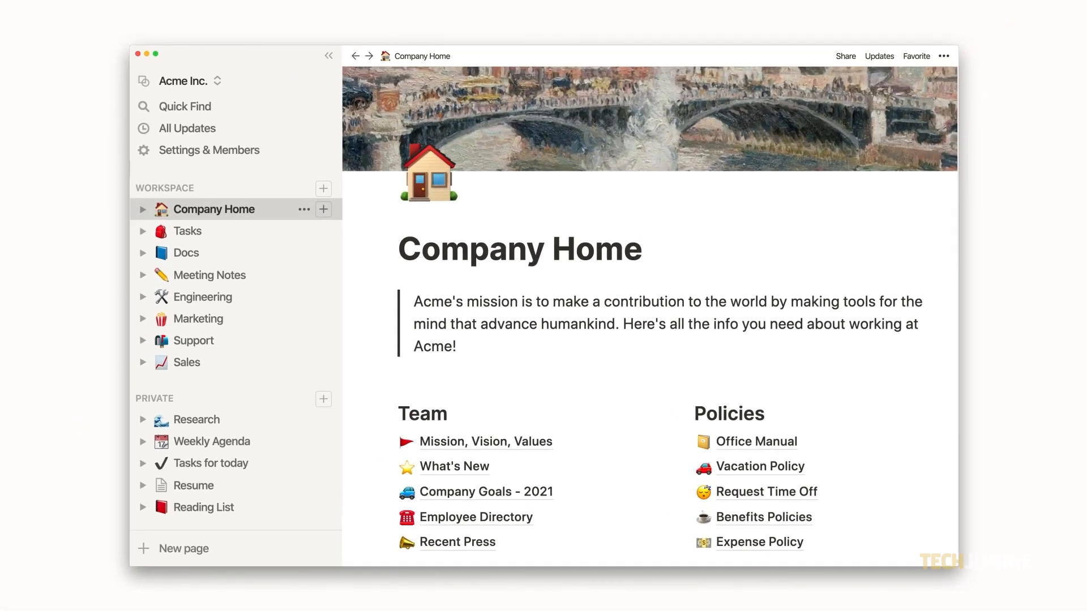
View the Tasks and Sales pages with their emoji icons, then land on the Marketing page.
left_click(209, 274)
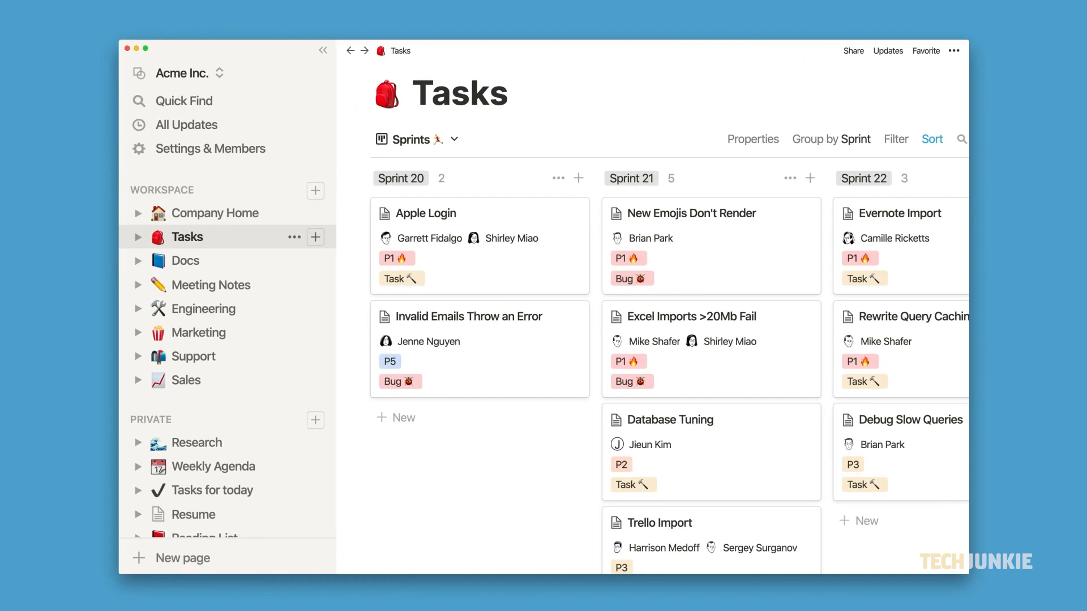
left_click(186, 380)
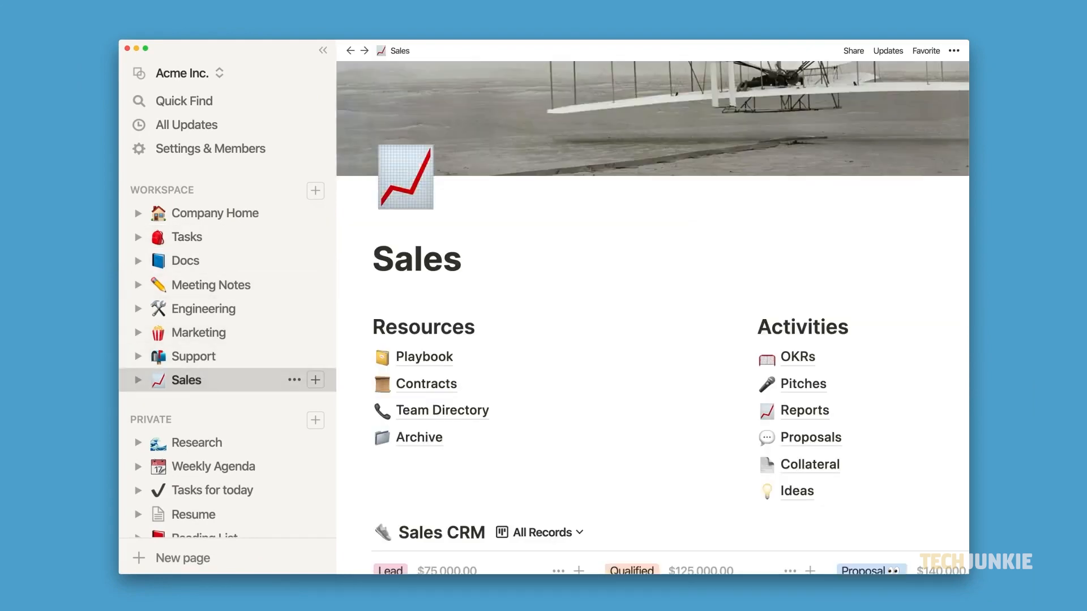
left_click(199, 332)
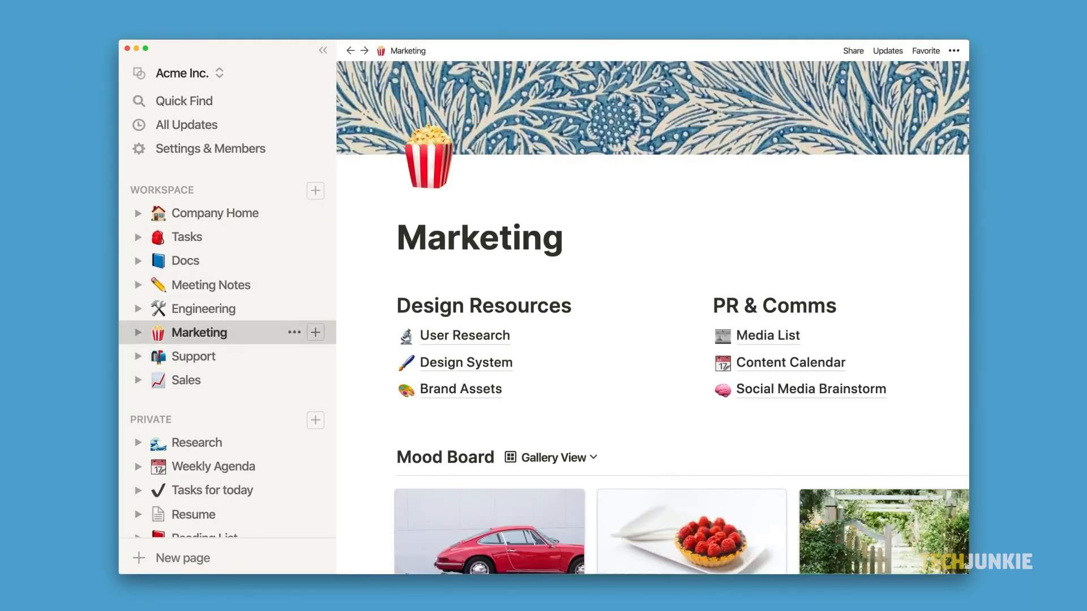
left_click(204, 308)
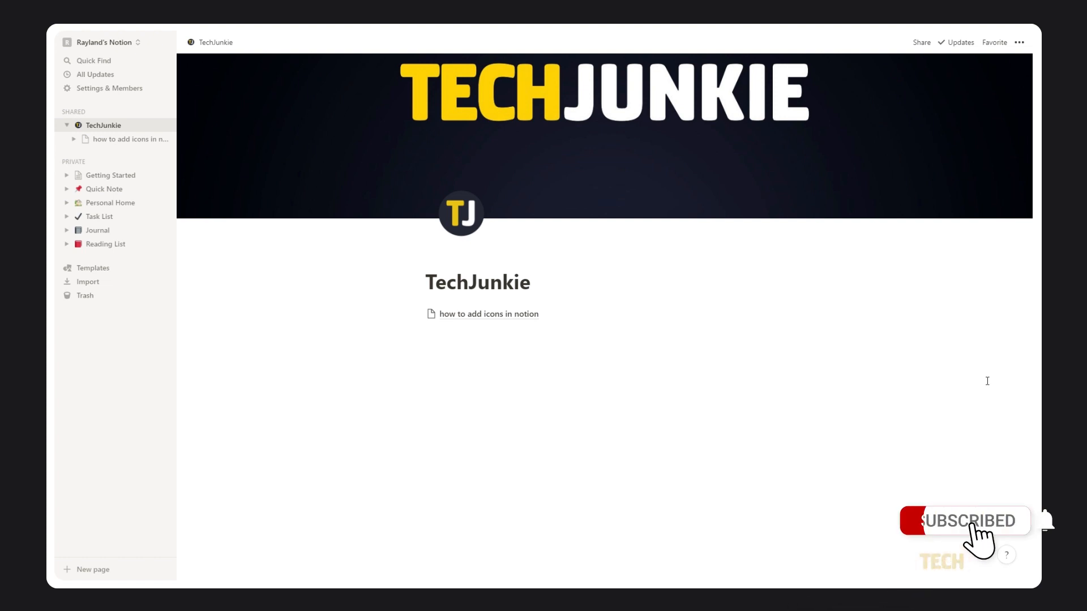
mouse_move(488, 313)
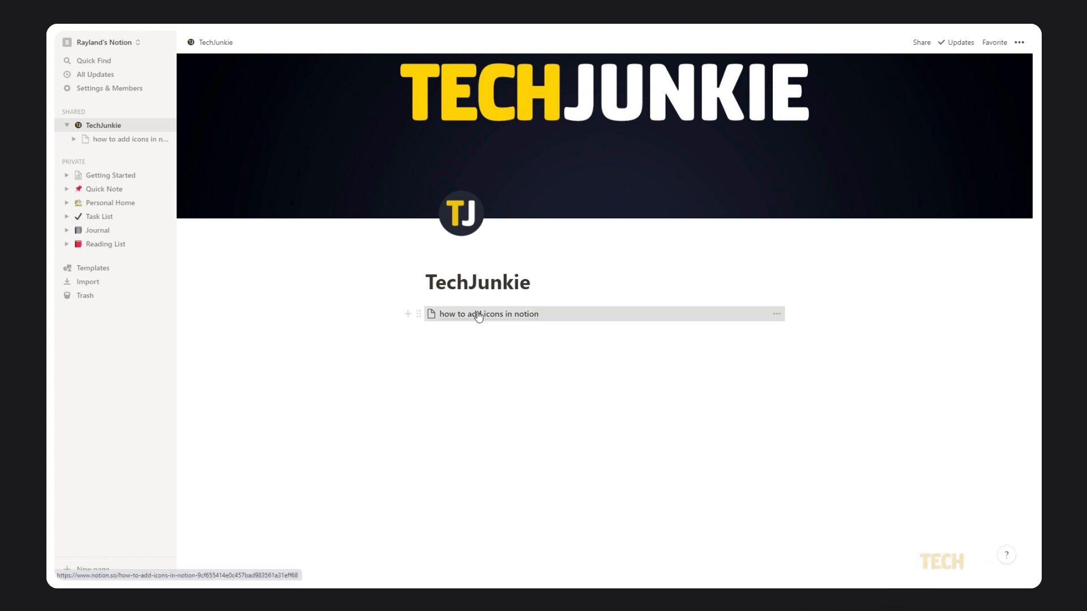
Give the 'how to add icons in notion' page an icon, which defaults to a fire emoji.
left_click(489, 313)
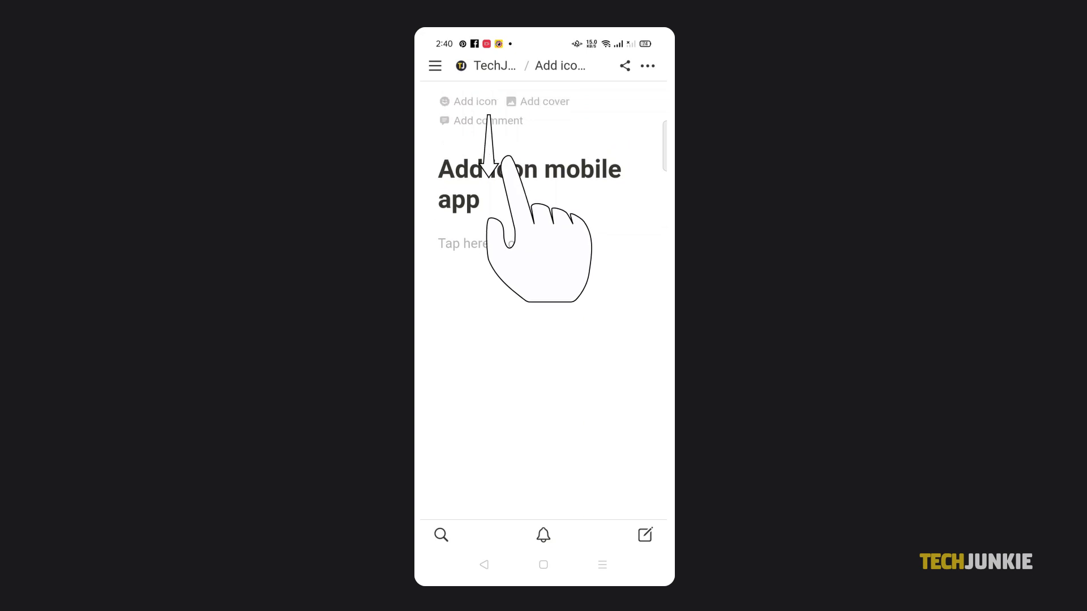
left_click(474, 101)
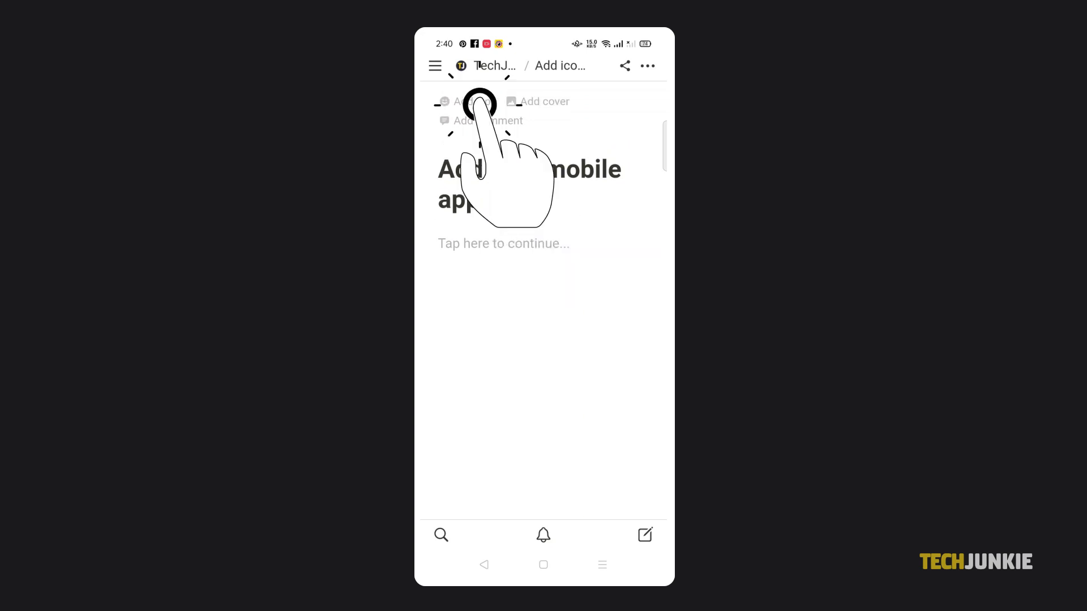
left_click(465, 101)
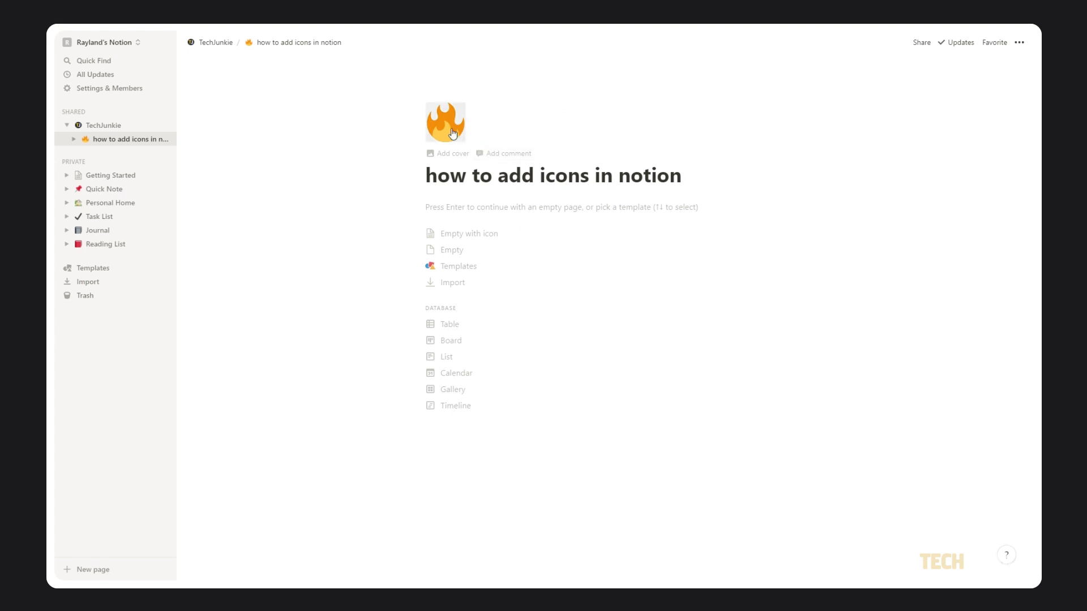
Reopen the page icon picker and move past Upload to the Link option.
left_click(444, 121)
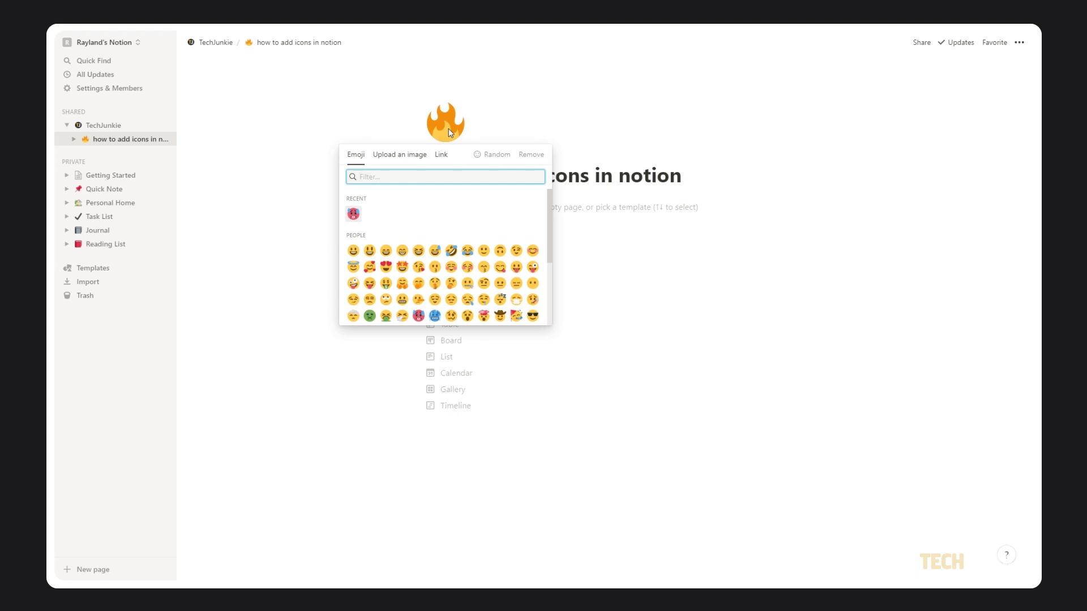
mouse_move(442, 144)
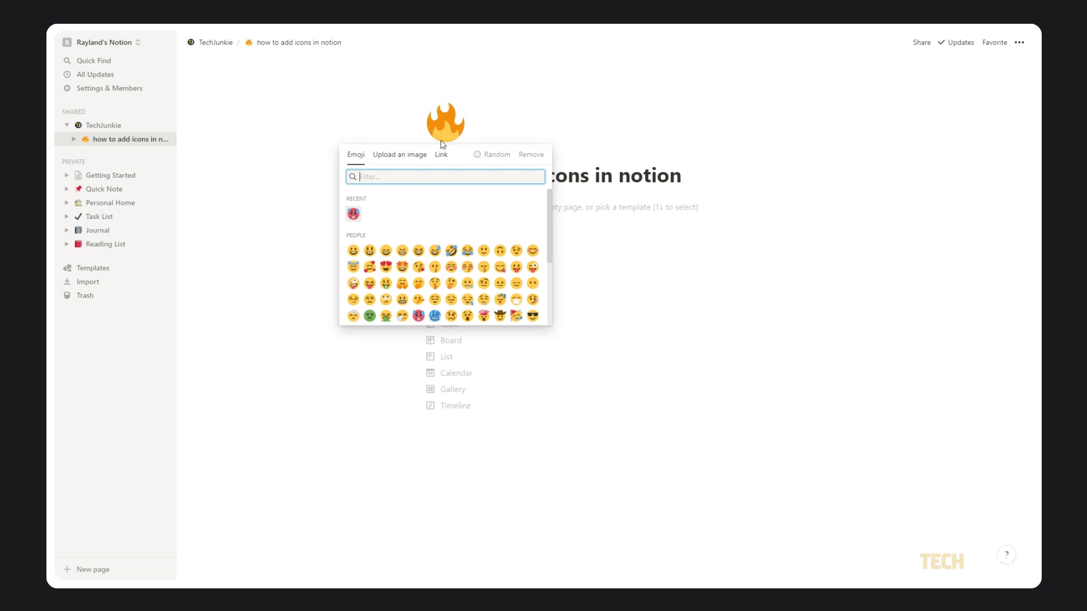
left_click(399, 155)
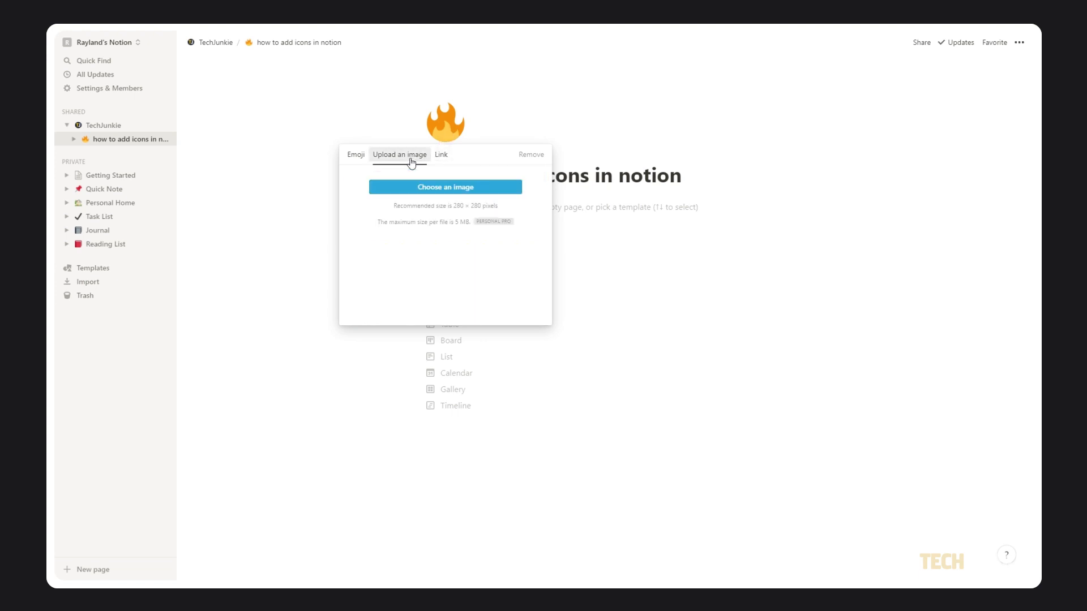
left_click(441, 155)
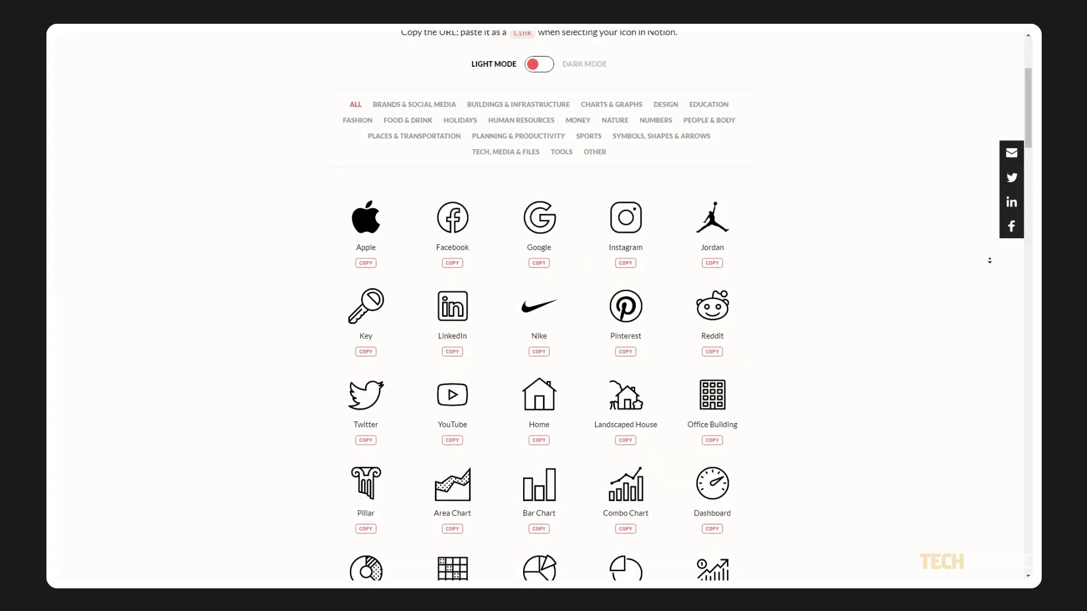
Copy the Lecture (podium-with-speaker) icon's image link from the icon gallery.
scroll("down", 3)
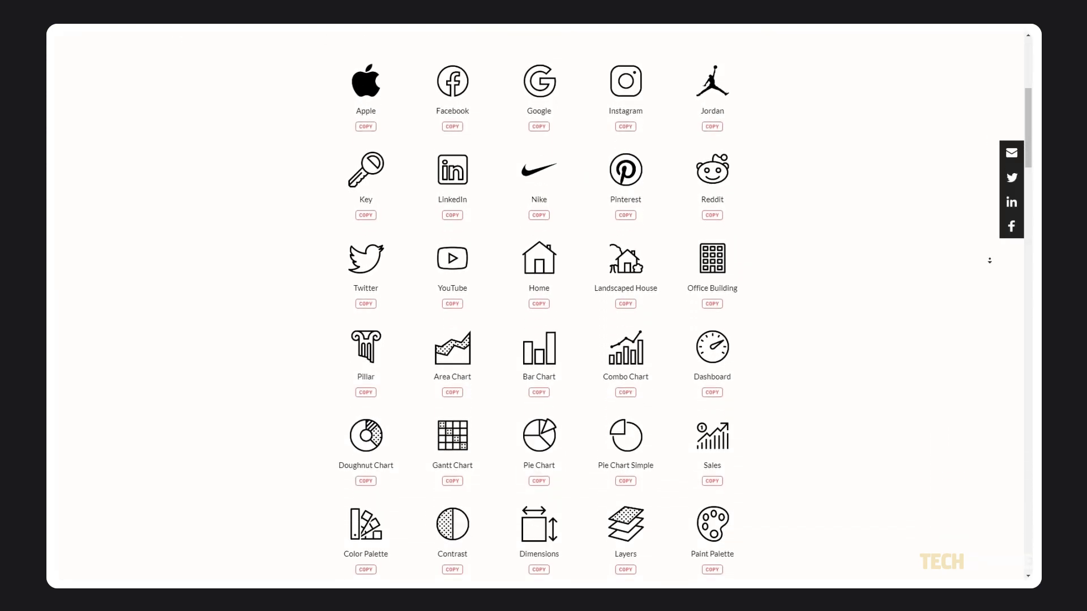
scroll("down", 3)
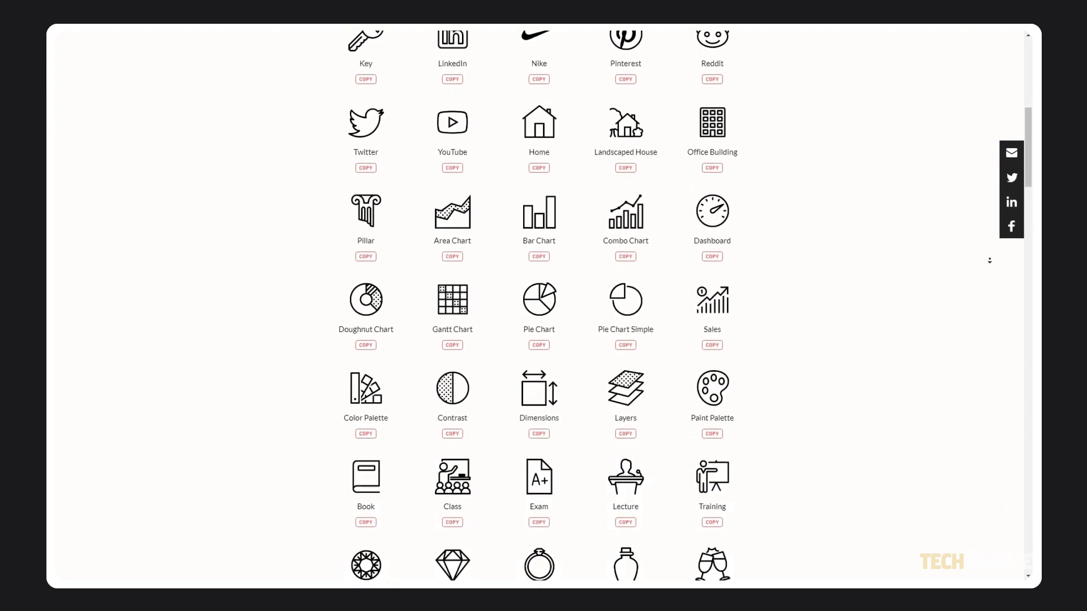
scroll("down", 3)
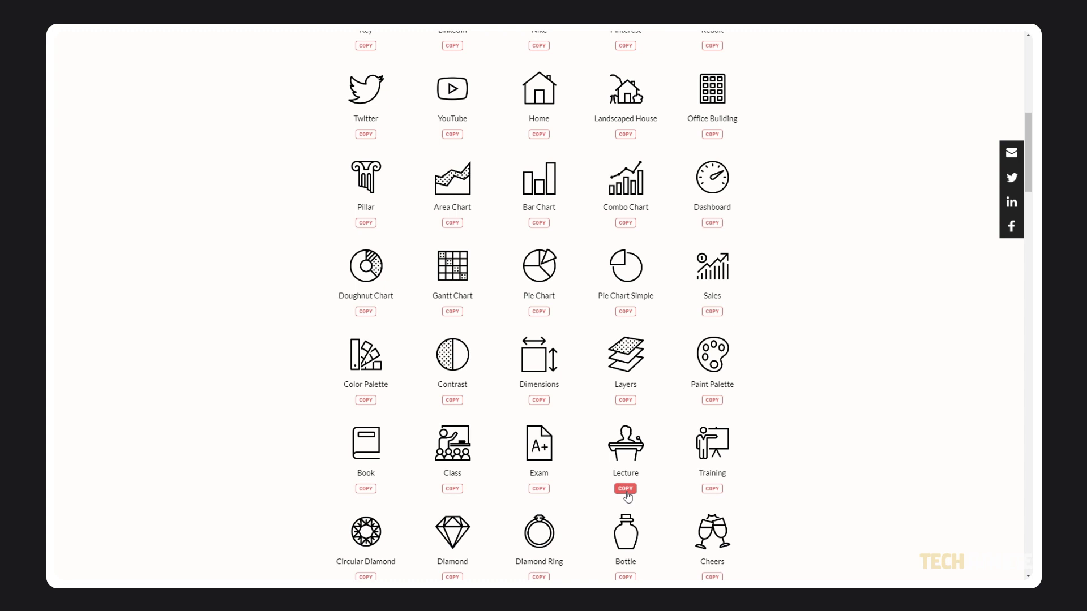
left_click(625, 489)
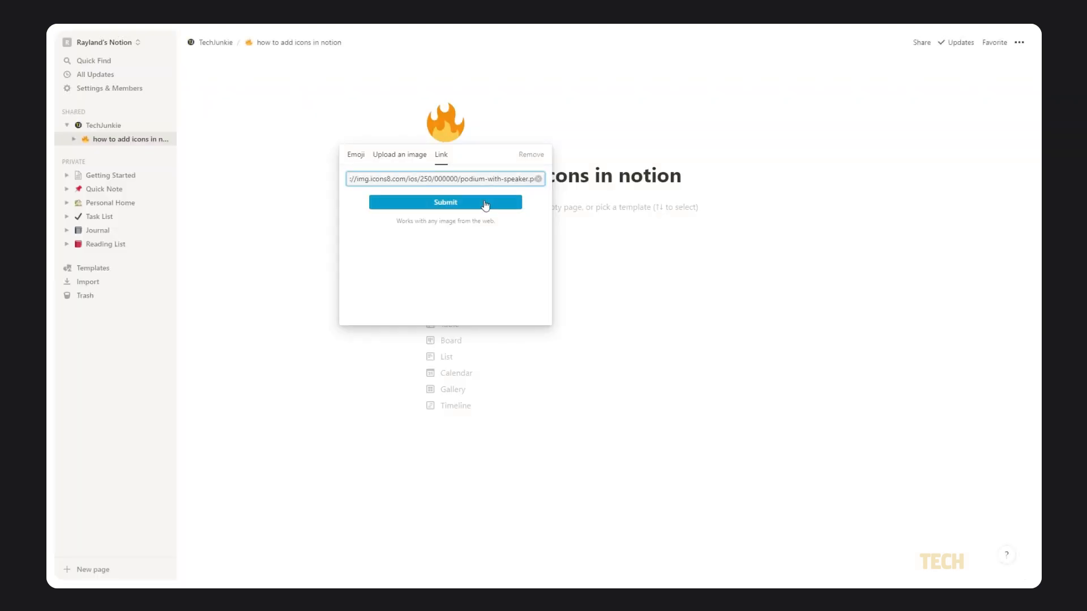
Submit the icons8 link so the podium-with-speaker icon replaces the fire emoji.
left_click(445, 203)
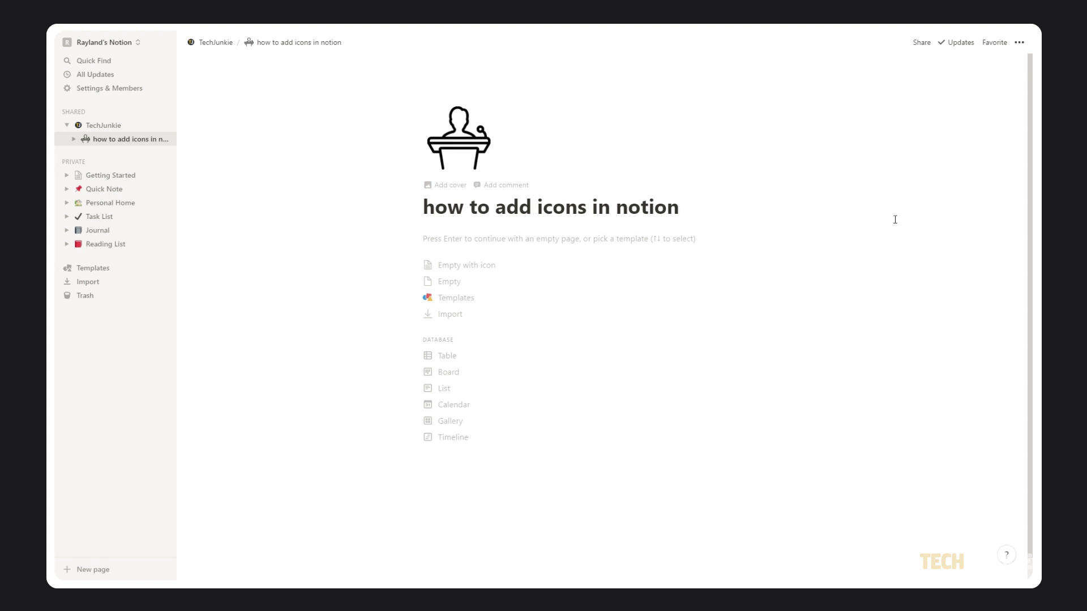
left_click(457, 137)
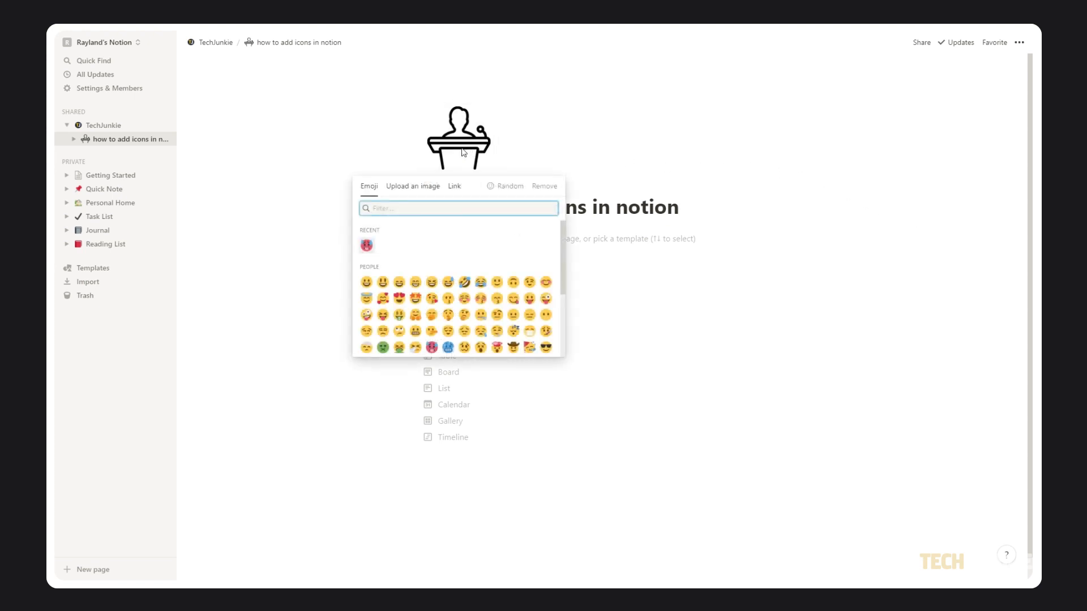